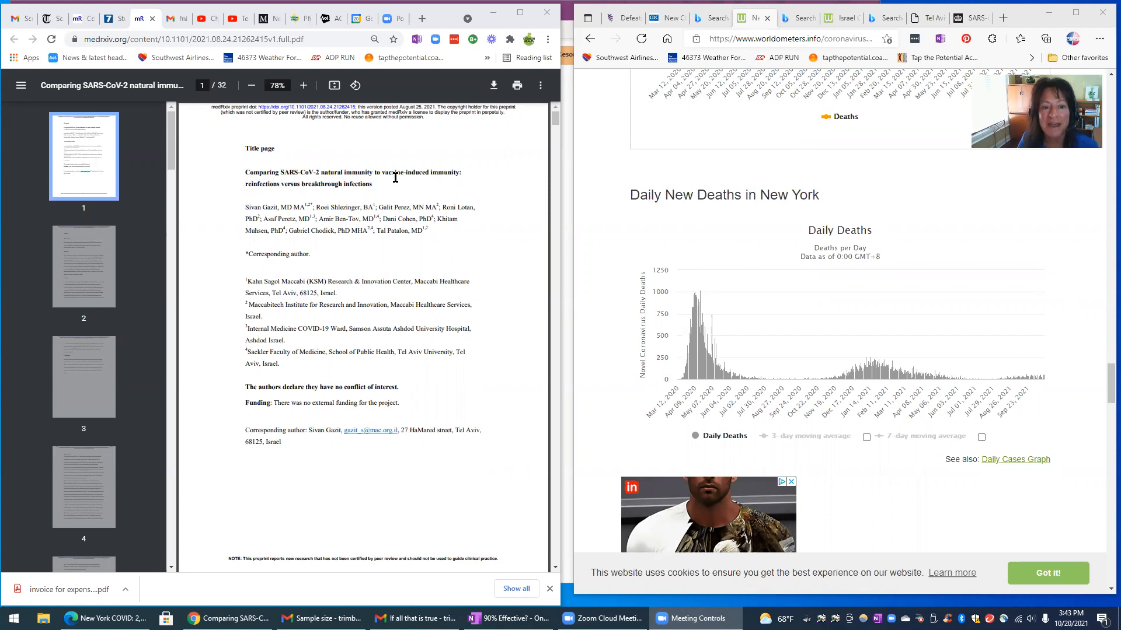
mouse_move(433, 186)
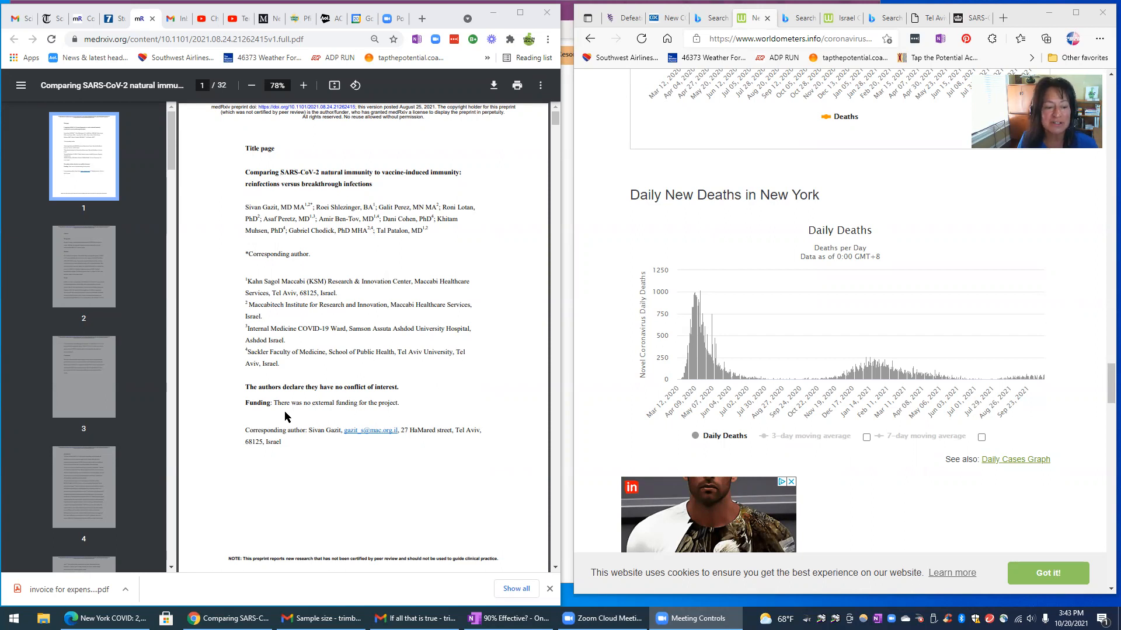
mouse_move(298, 416)
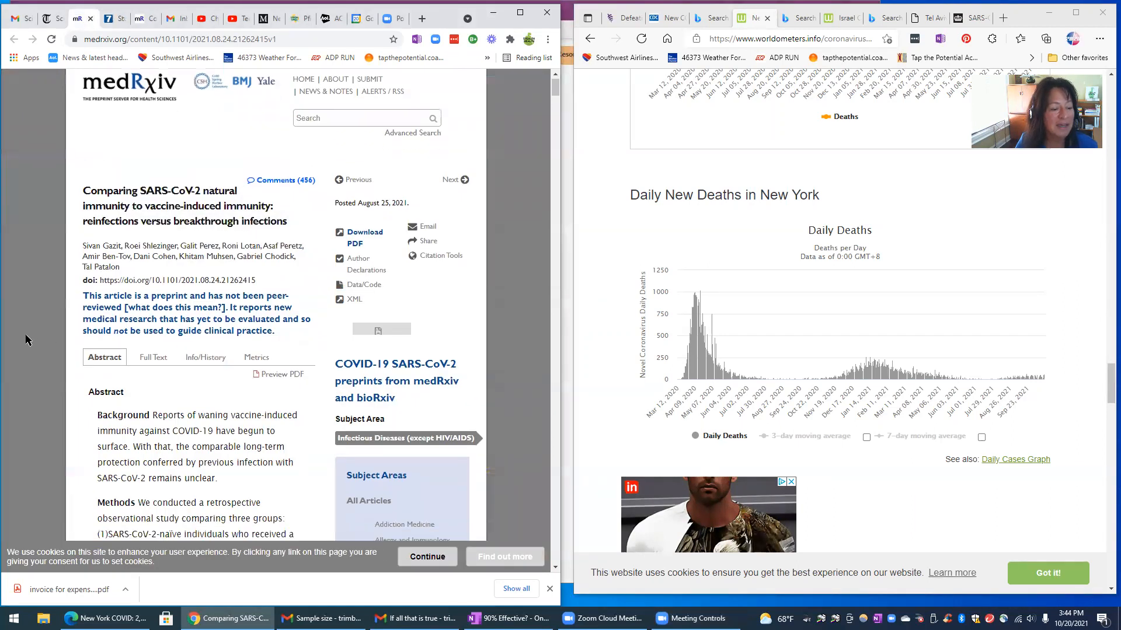
scroll("down", 3)
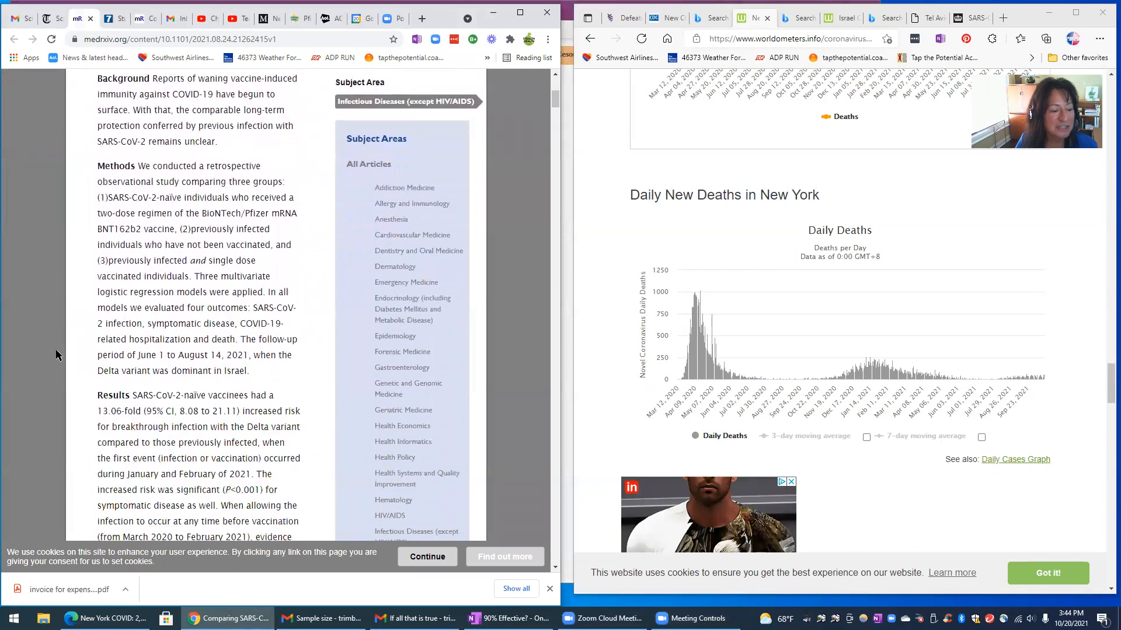
scroll("down", 3)
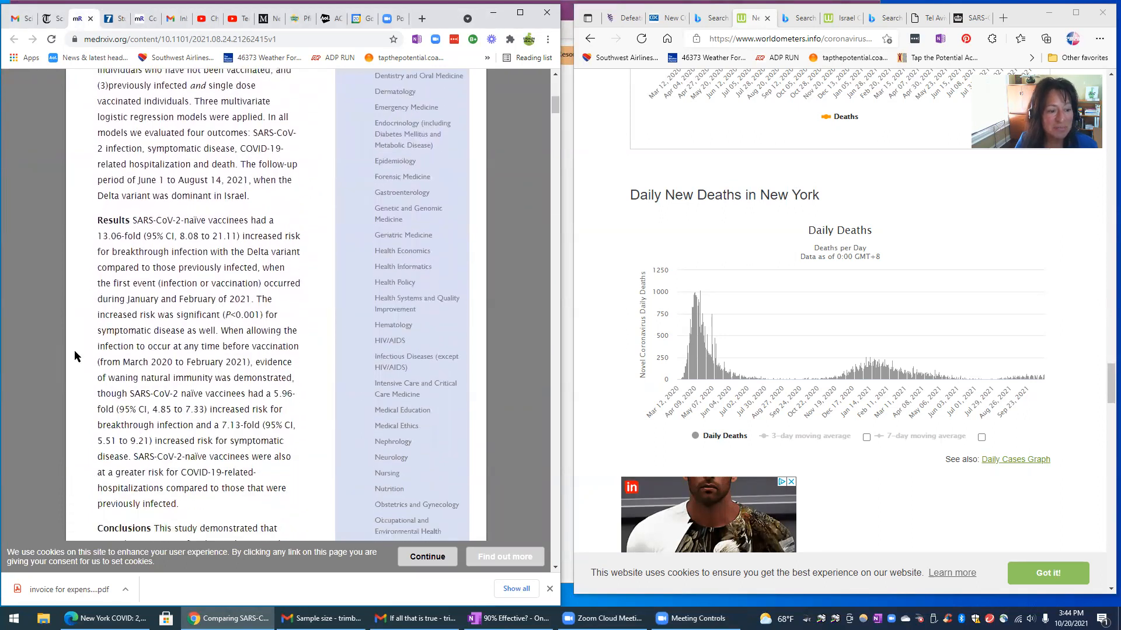